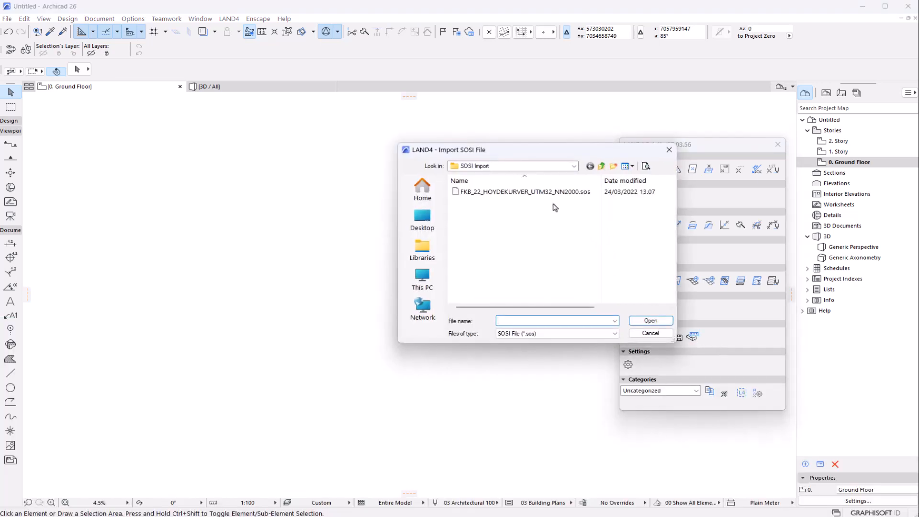
- Select FKB_22_HOYDEKURVER_UTM32_NN2000.sos in the LAND4 Import SOSI File dialog
left_click(523, 191)
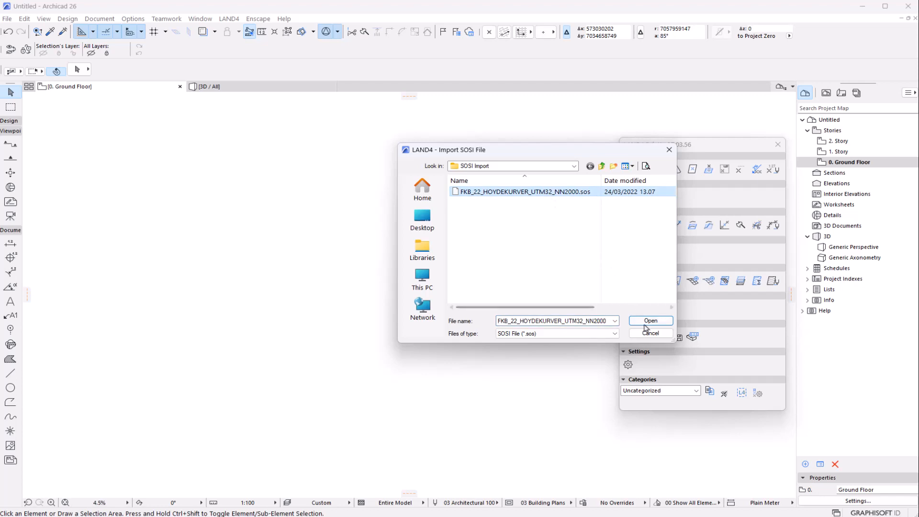
- Open the contour file and keep the geometry filter on All geometry types (109 line objects)
left_click(651, 320)
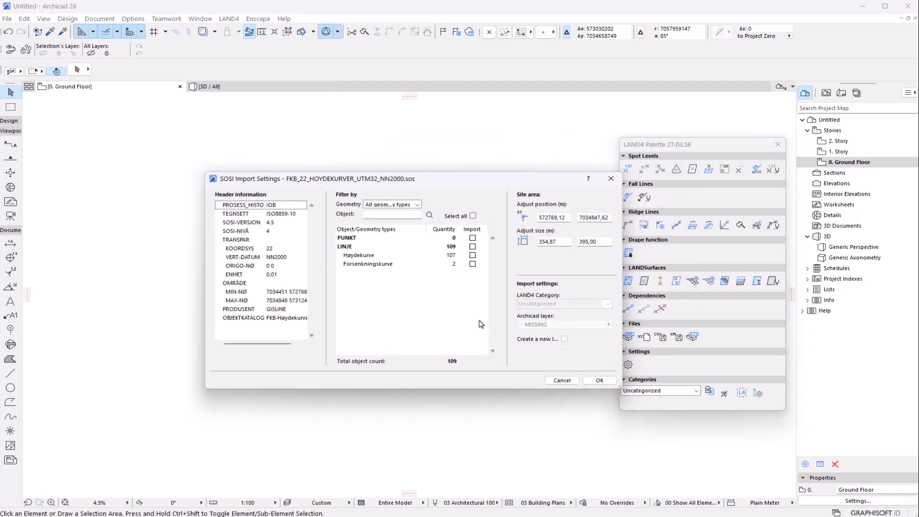
mouse_move(362, 280)
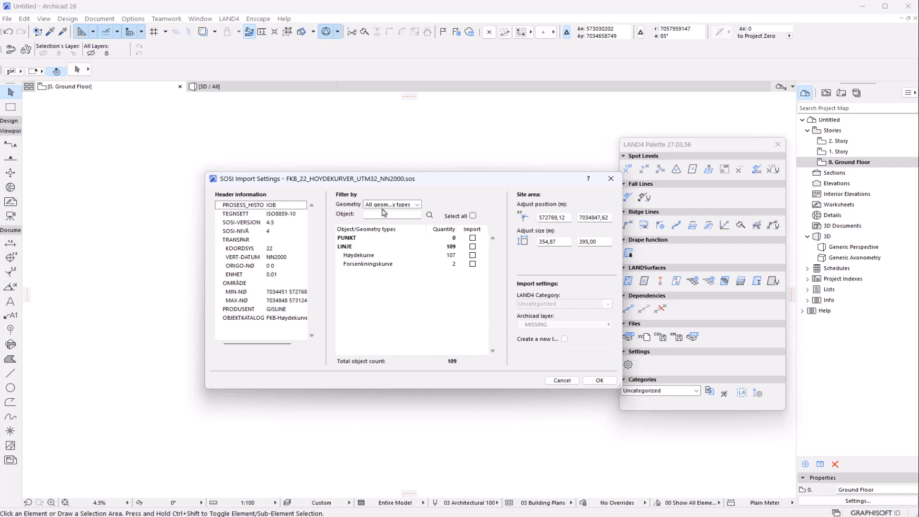
left_click(417, 204)
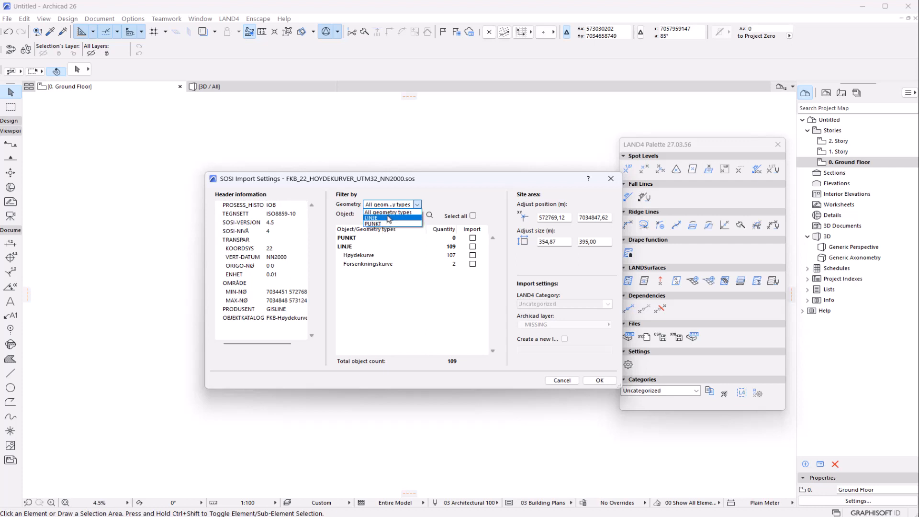
left_click(390, 212)
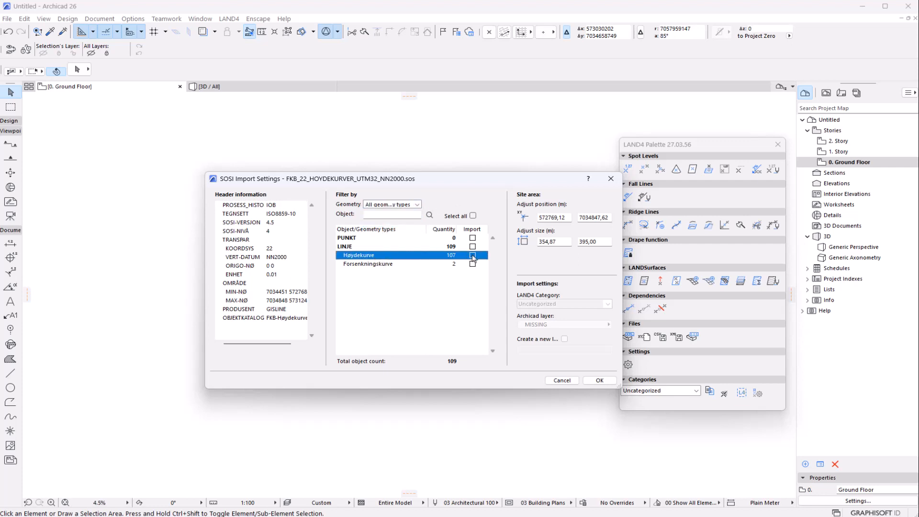
- Include the 107 Høydekurve contours, creating a new layer named Høydekurve
left_click(472, 255)
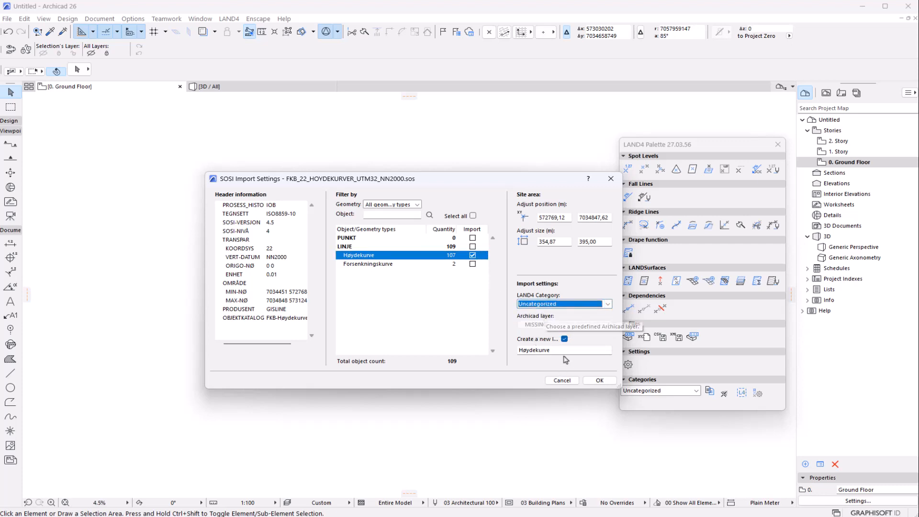
mouse_move(555, 353)
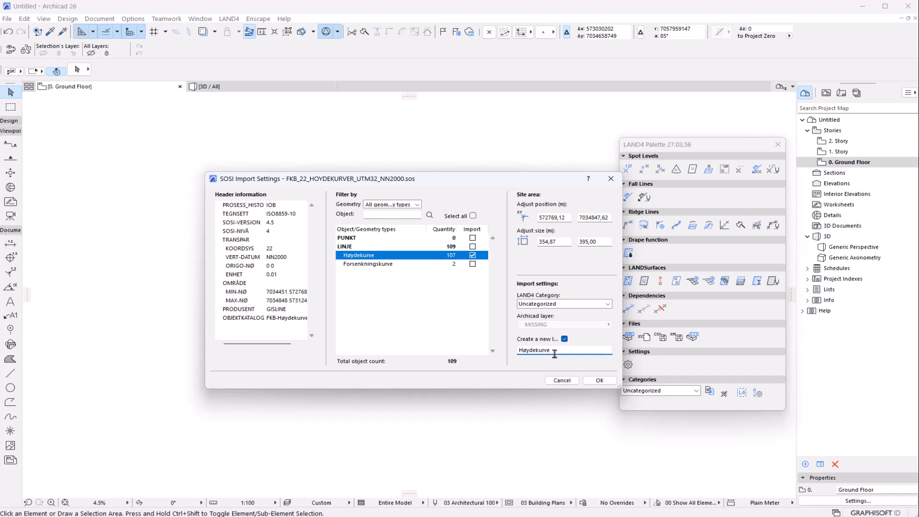
left_click(598, 380)
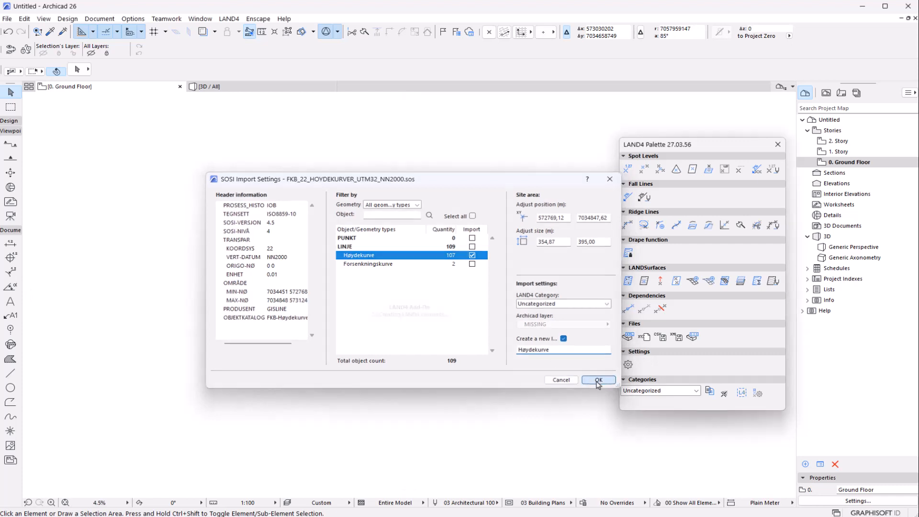
- Run the SOSI import, creating 106 ridge lines and 184 spot levels, and dismiss the completion message
left_click(598, 380)
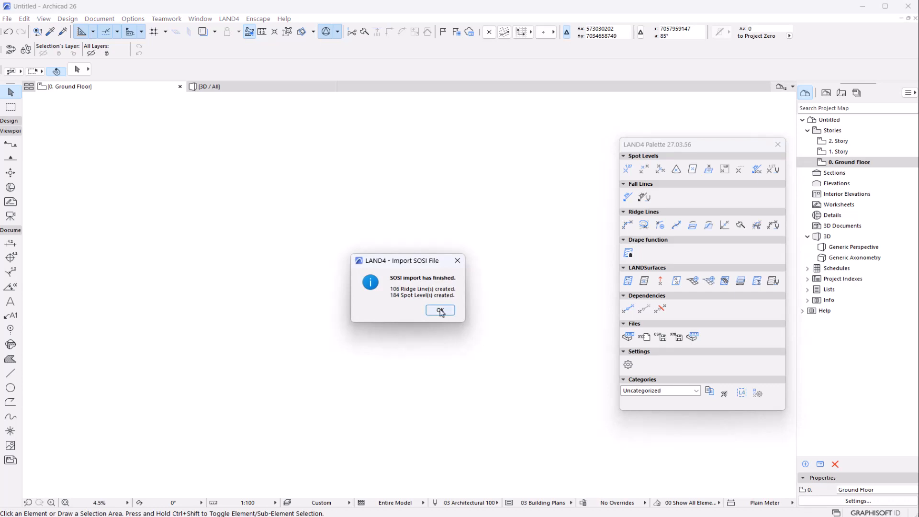
left_click(440, 310)
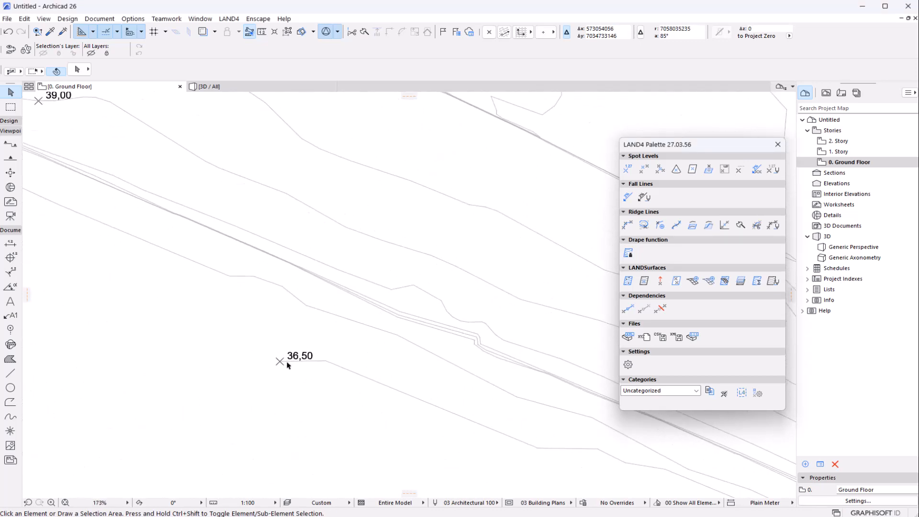
- Zoom the floor plan to show the whole contour network with its labelled spot levels
scroll("down", 3)
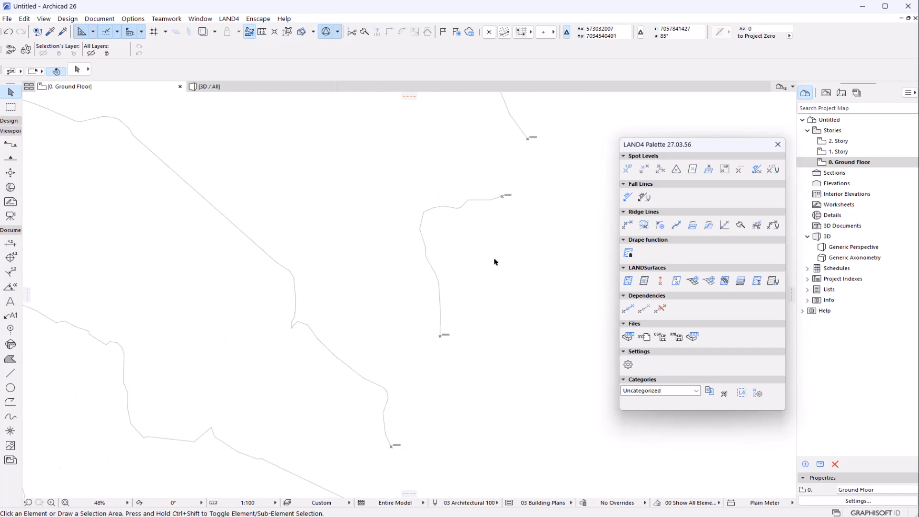
scroll("down", 3)
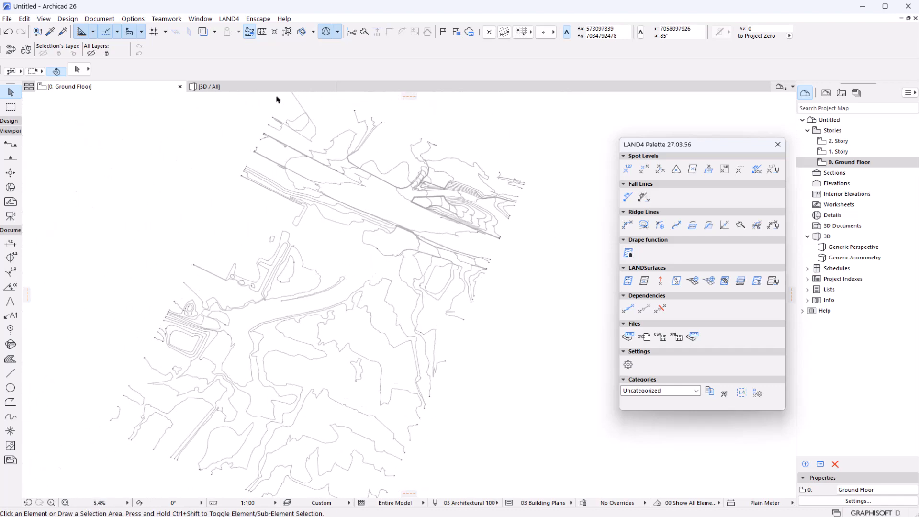